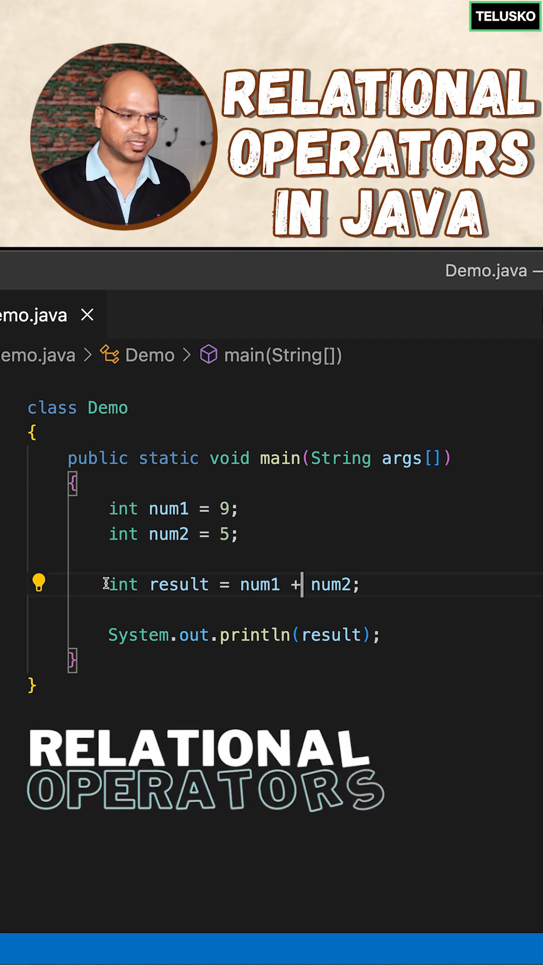
Replace the + operator in the result line with <, making it num1 < num2.
{"action": "double_click", "coordinate": [258, 584]}
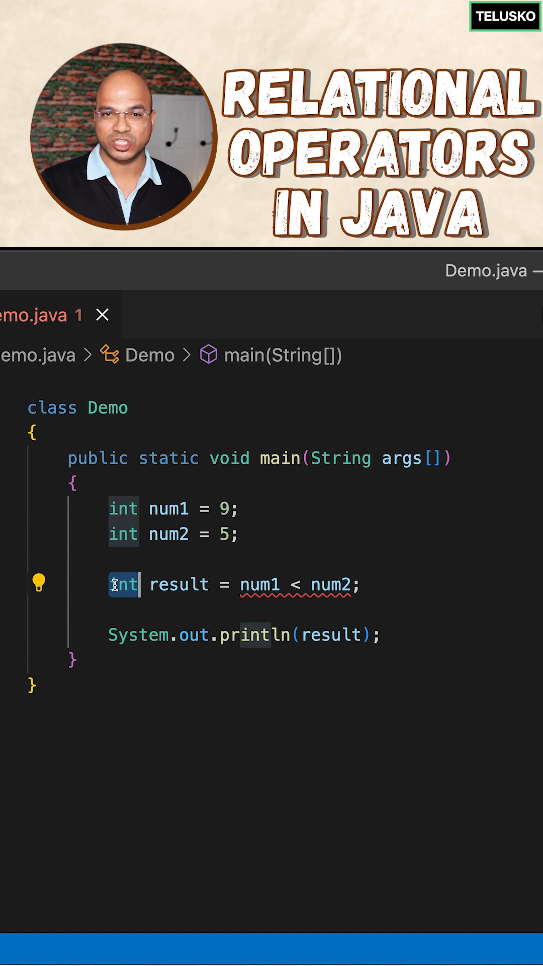
Change result's type from int to boolean to clear the comparison error.
{"action": "type", "text": "boolea"}
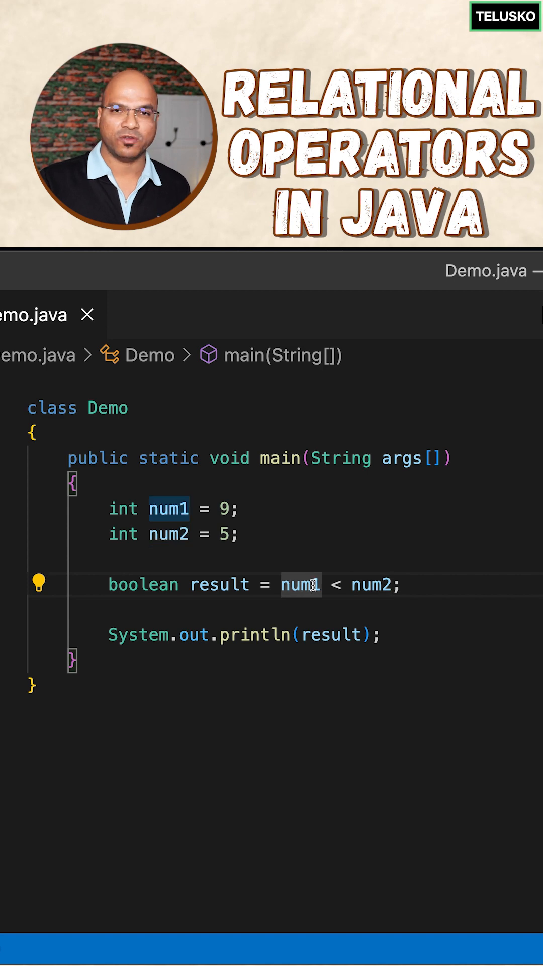
Replace the < operator with <= so the comparison reads num1 <= num2.
{"action": "double_click", "coordinate": [370, 584]}
{"action": "type", "text": "="}
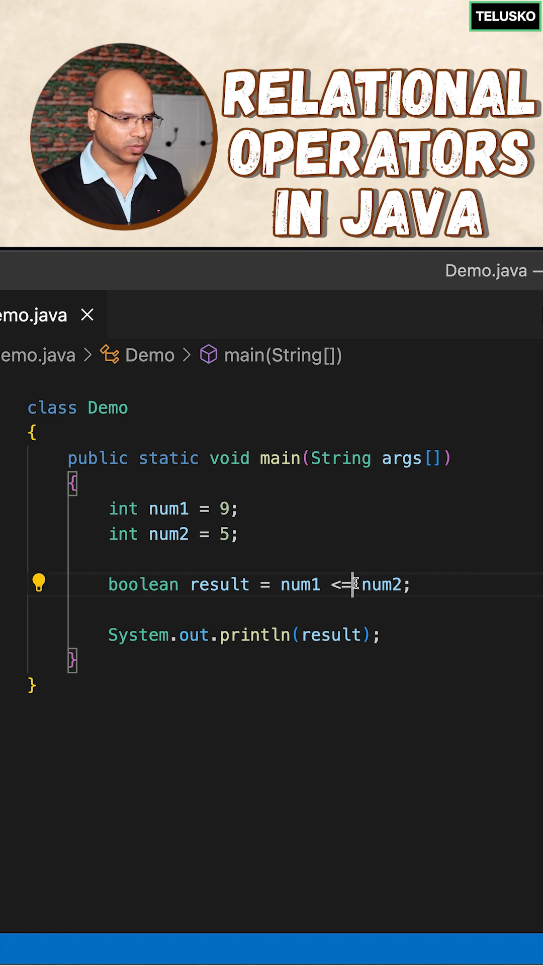
Swap the operator through != to >=, making the comparison num1 >= num2.
{"action": "type", "text": ">="}
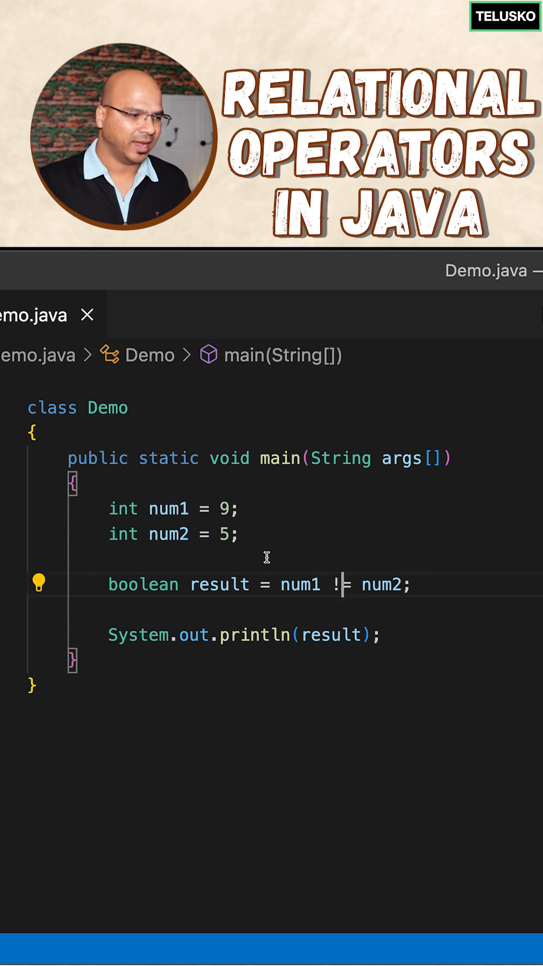
{"action": "type", "text": ">"}
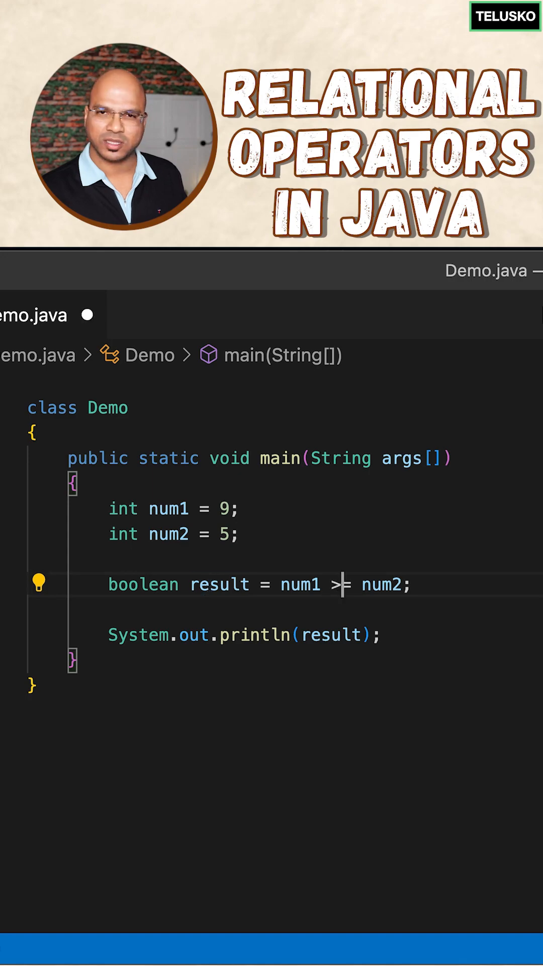